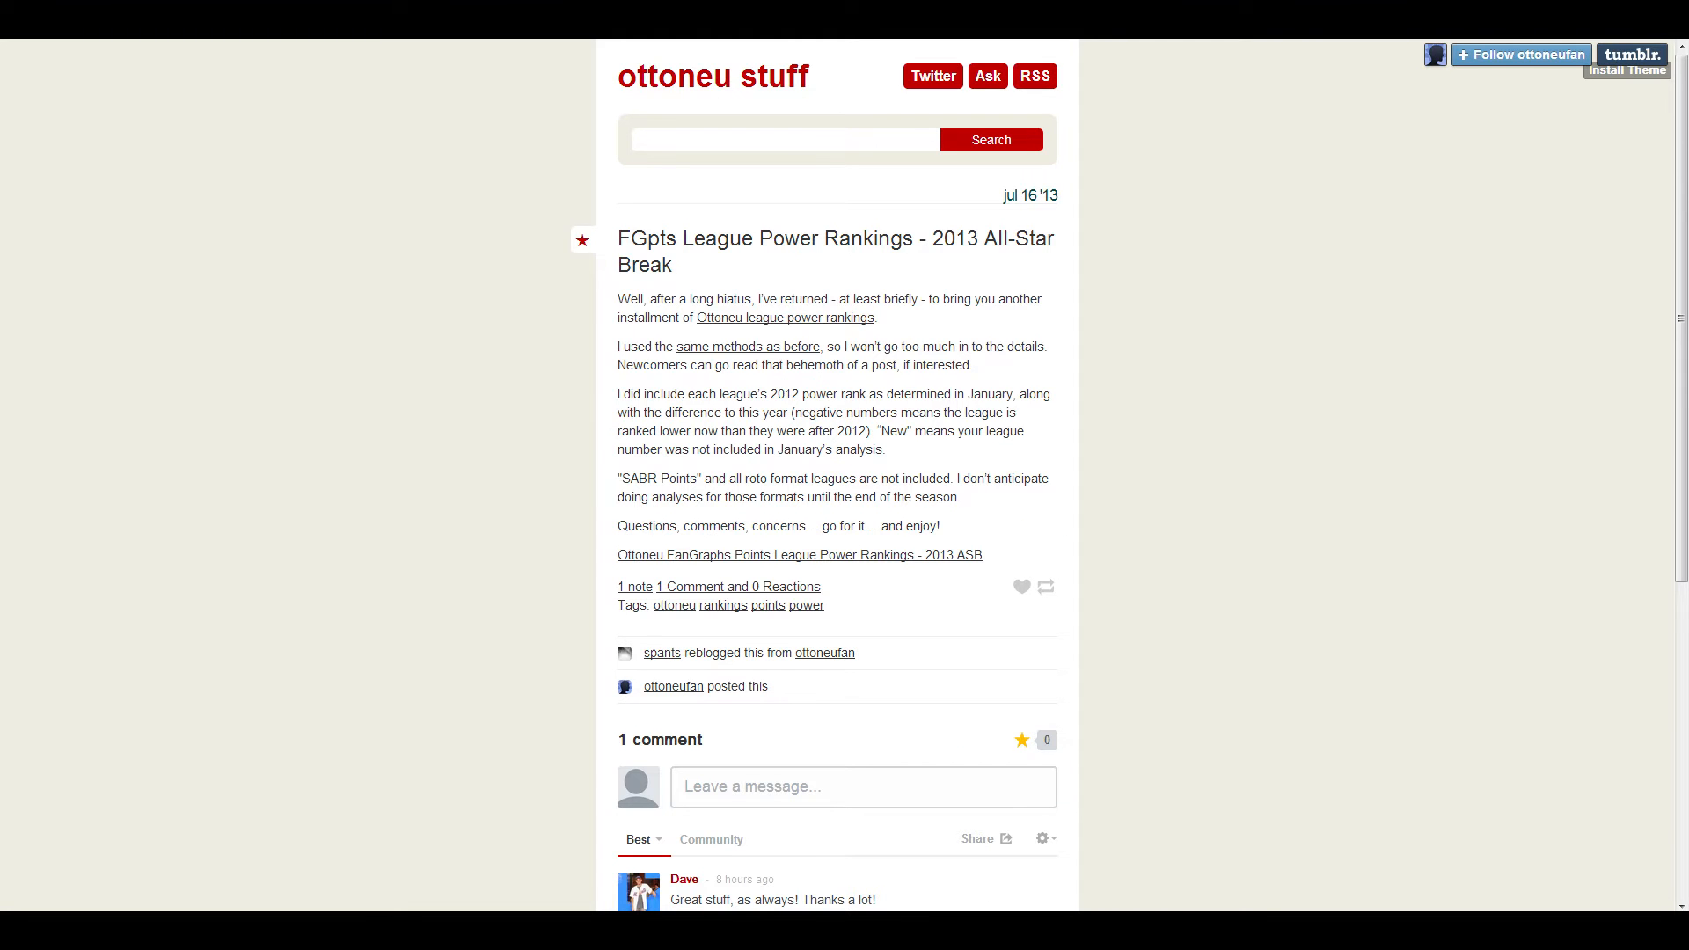
pyautogui.moveTo(432, 234)
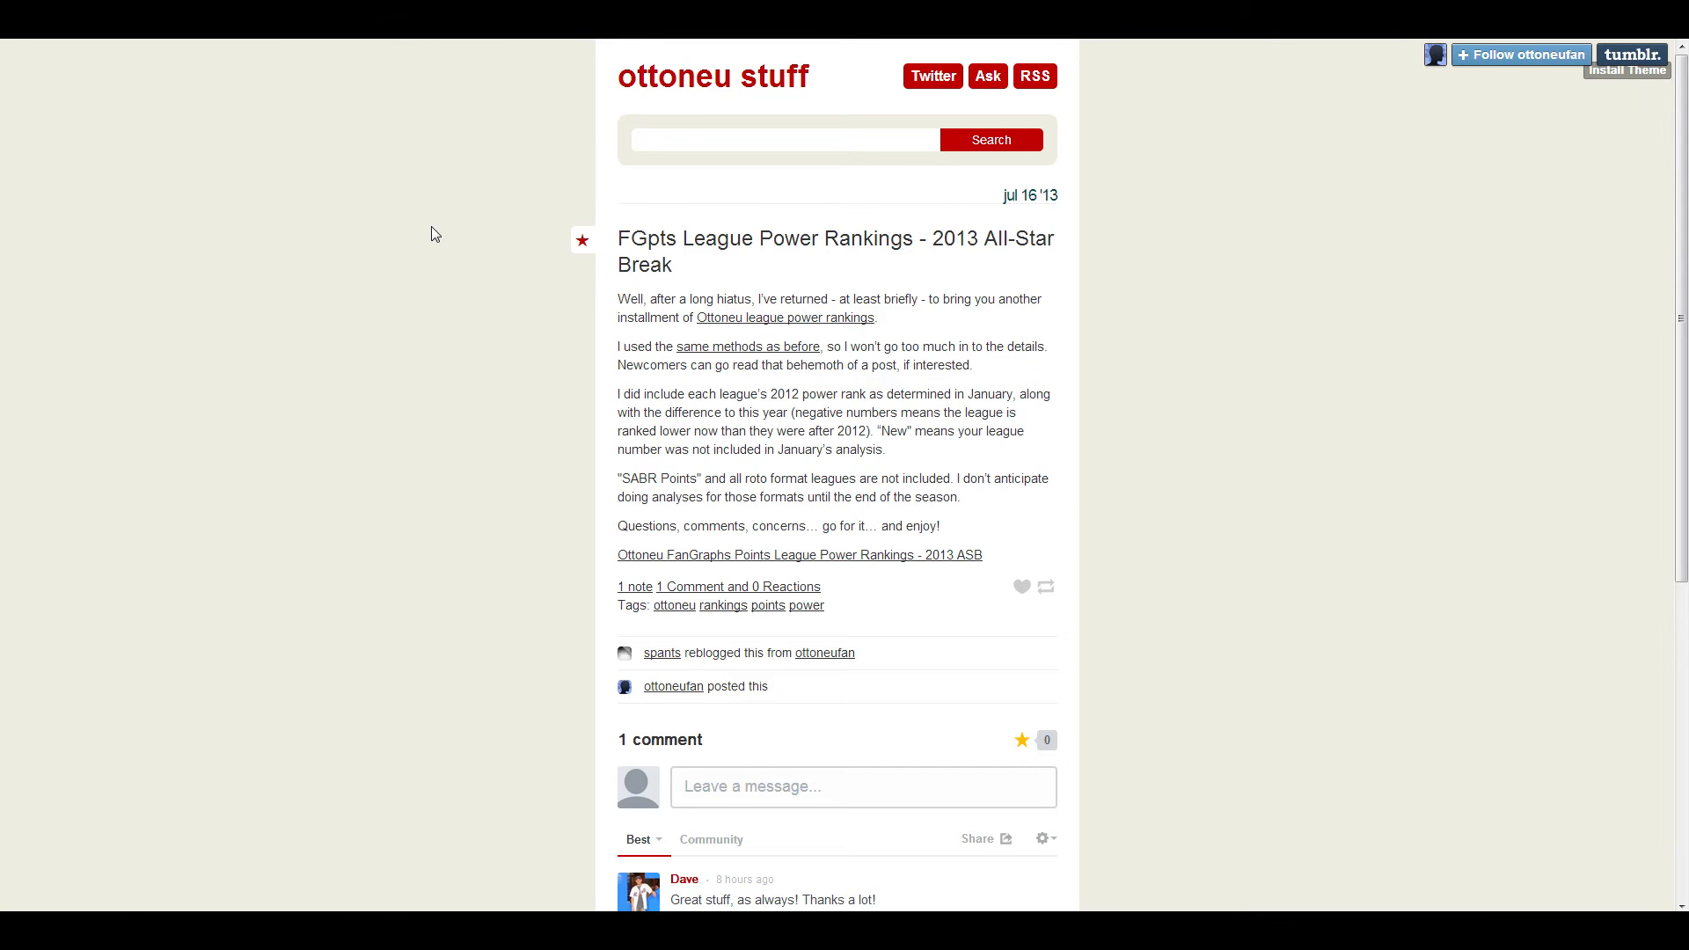
# Browse the 'Ottoneu FGpts League Power Rankings - ASB 2013' sheet, scrolling through the ranked leagues.
pyautogui.click(798, 554)
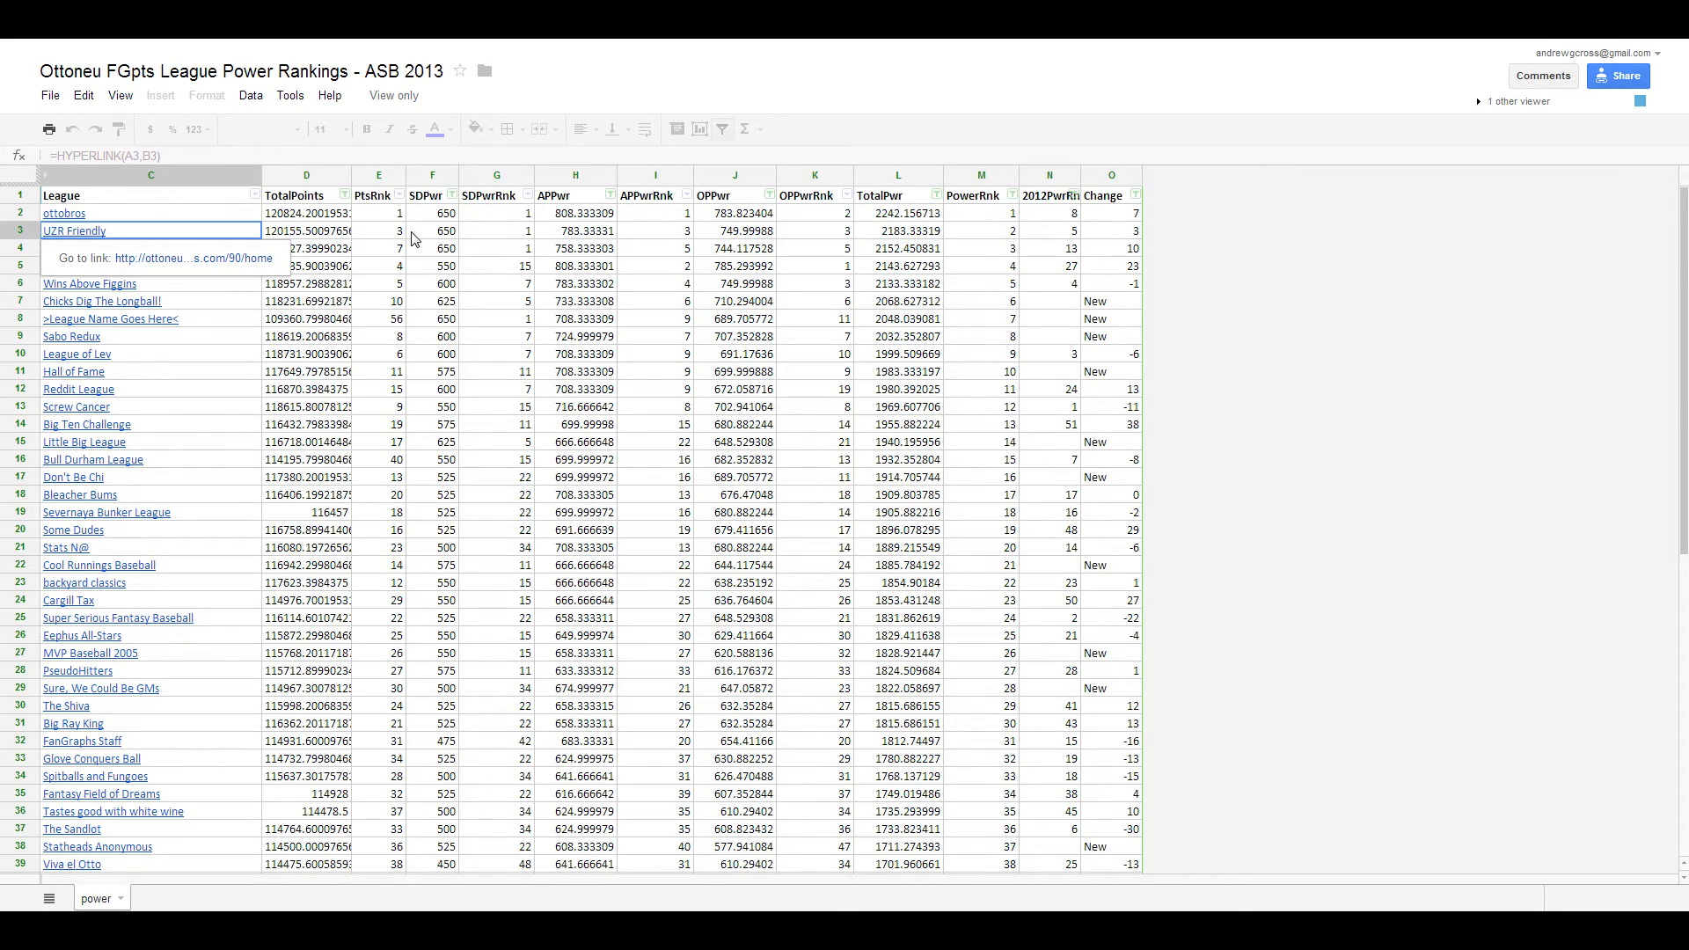
pyautogui.scroll(-3)
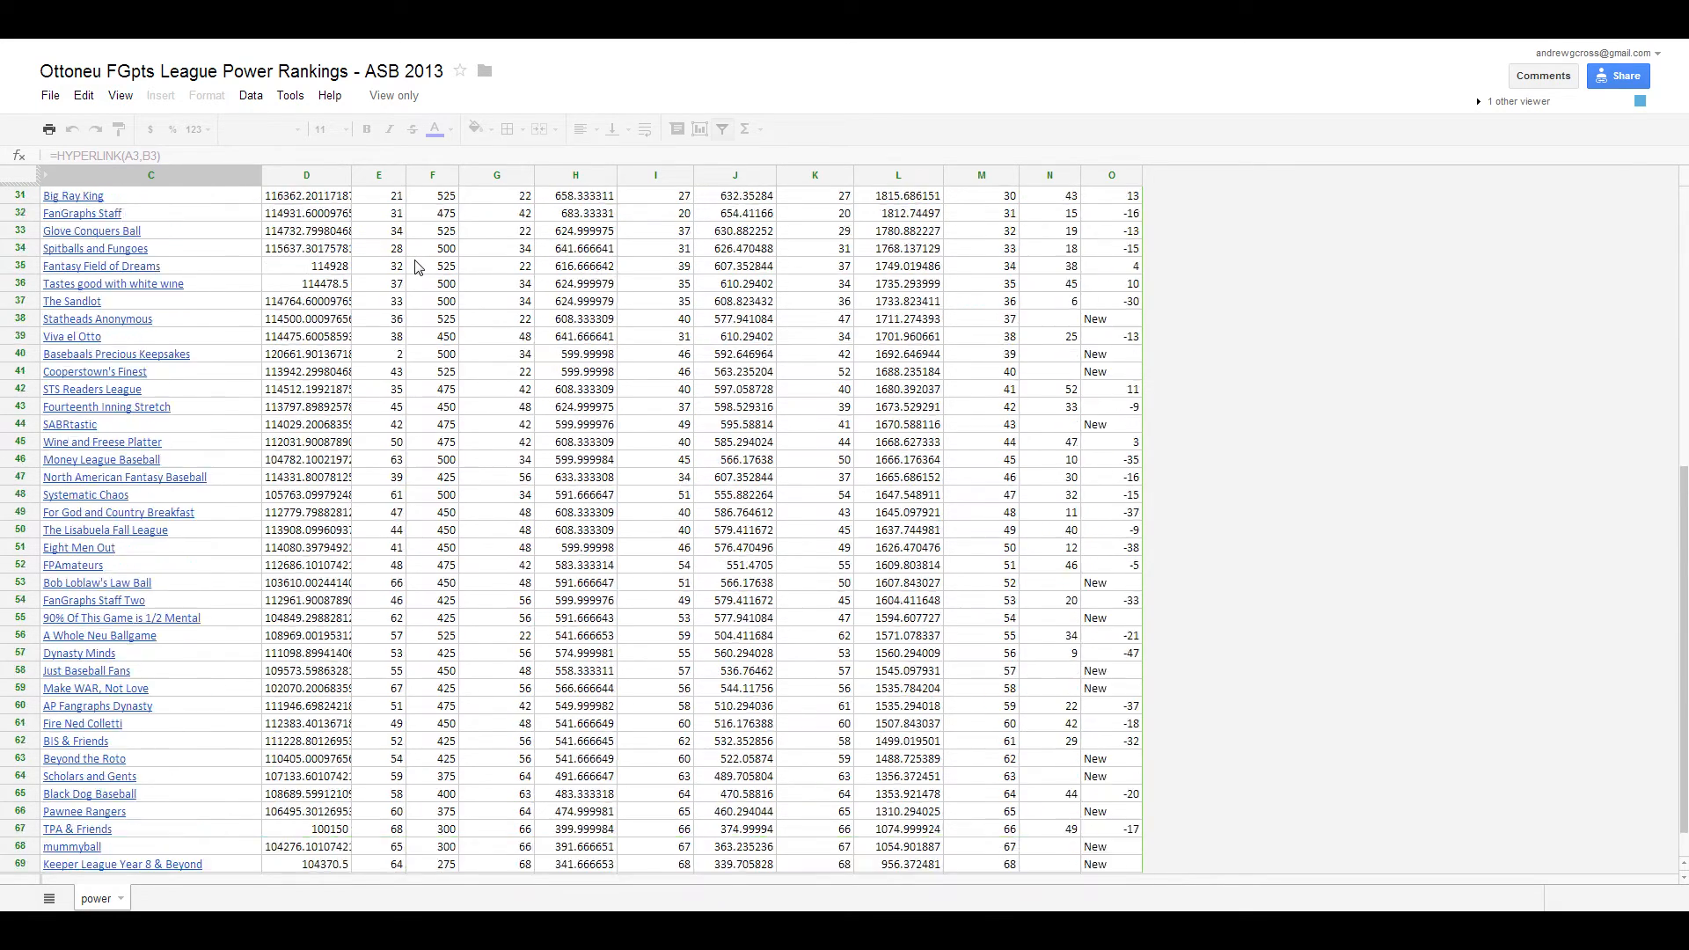
pyautogui.scroll(3)
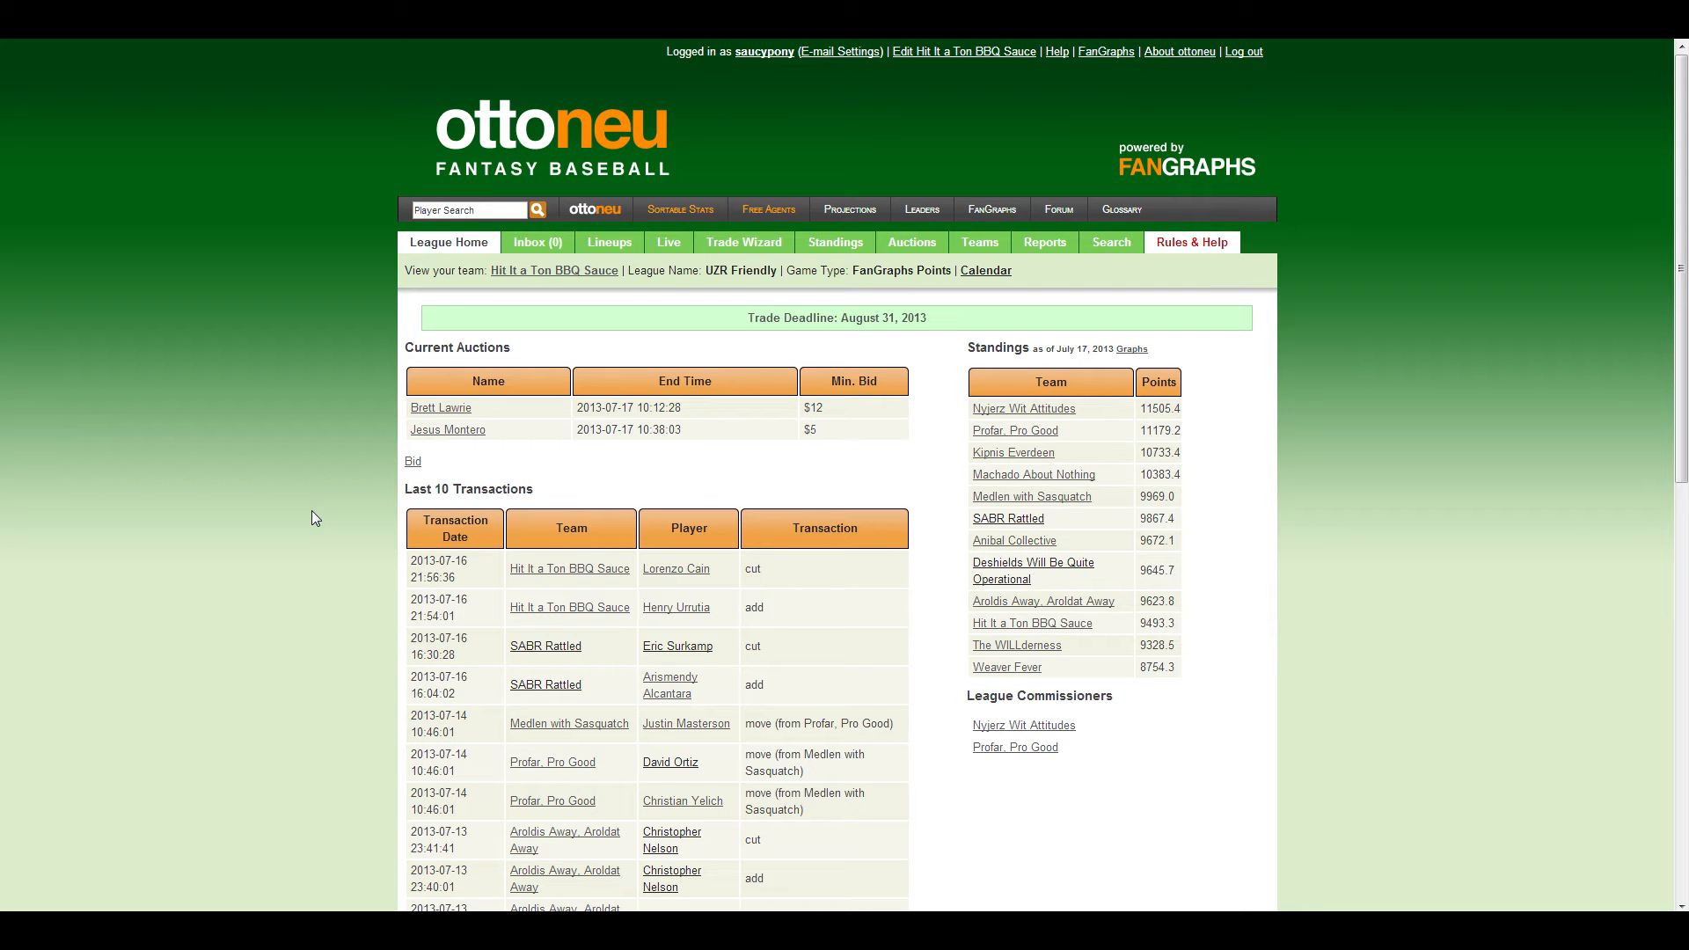
pyautogui.moveTo(313, 498)
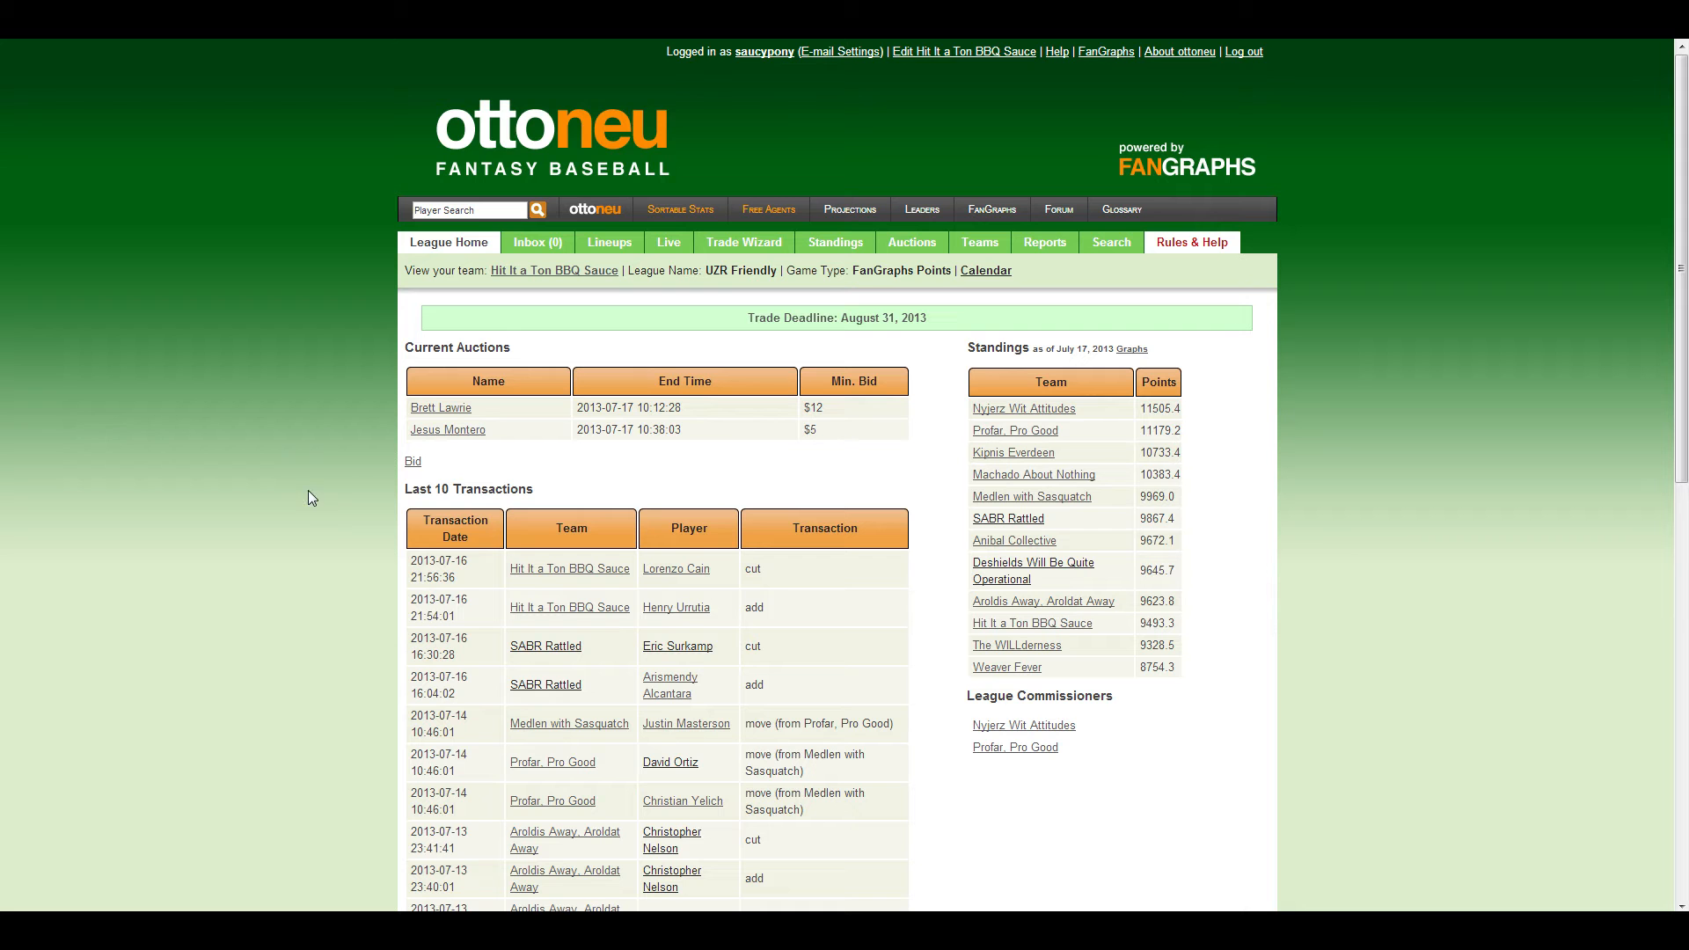
pyautogui.moveTo(313, 466)
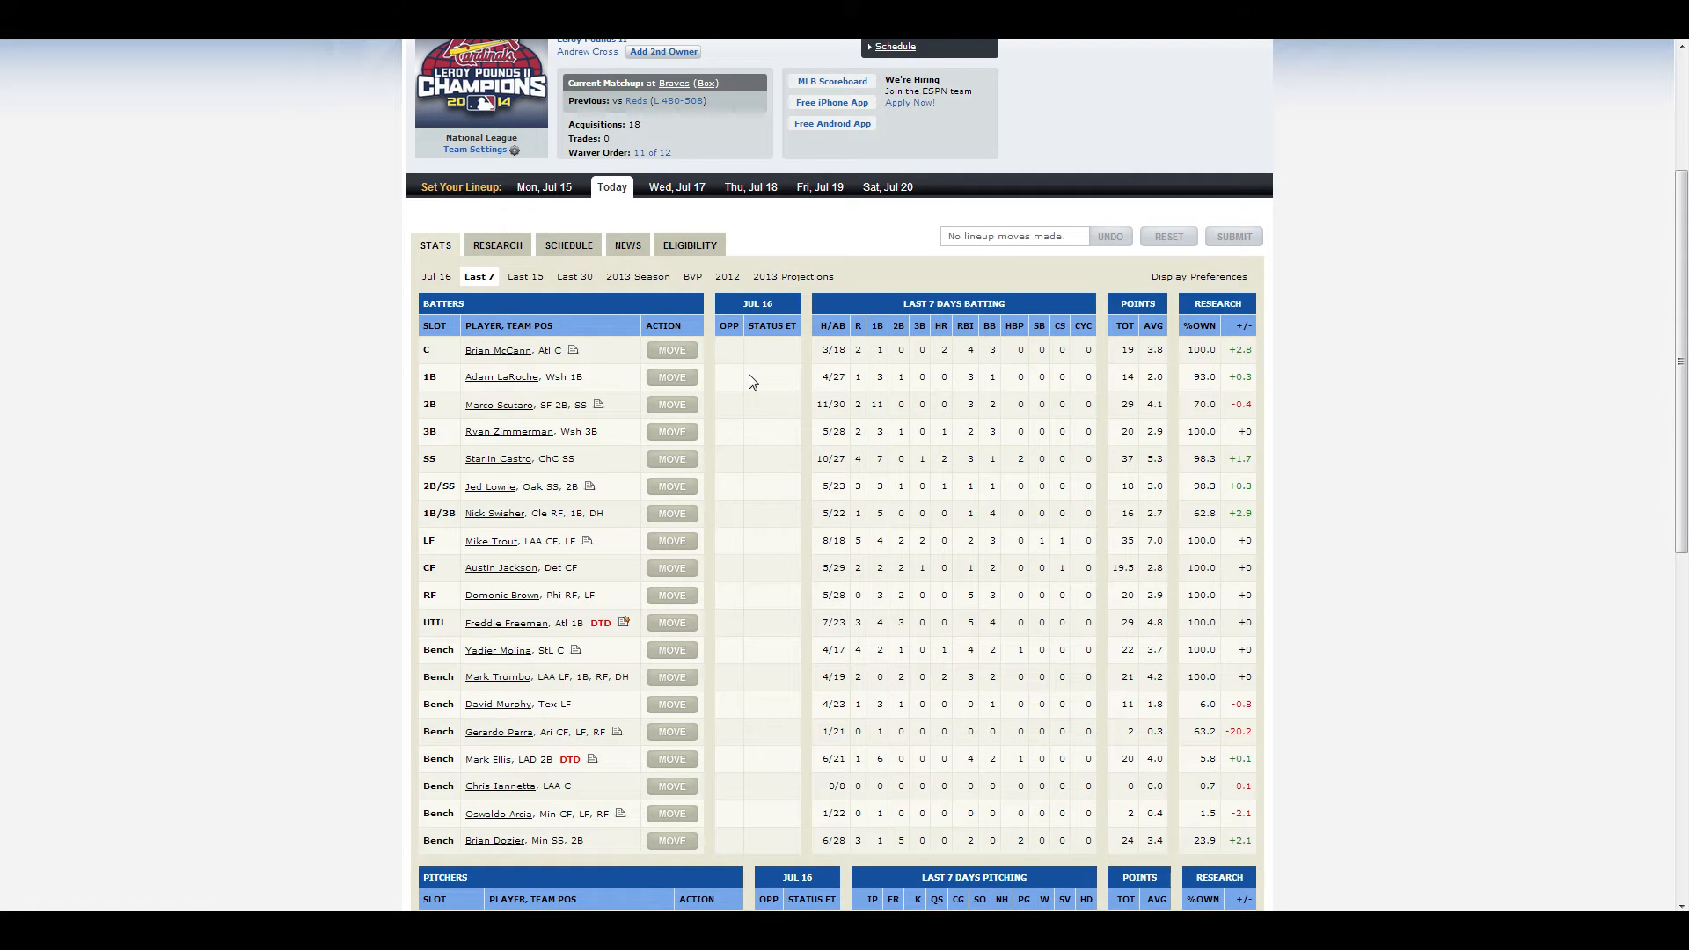
pyautogui.moveTo(1133, 390)
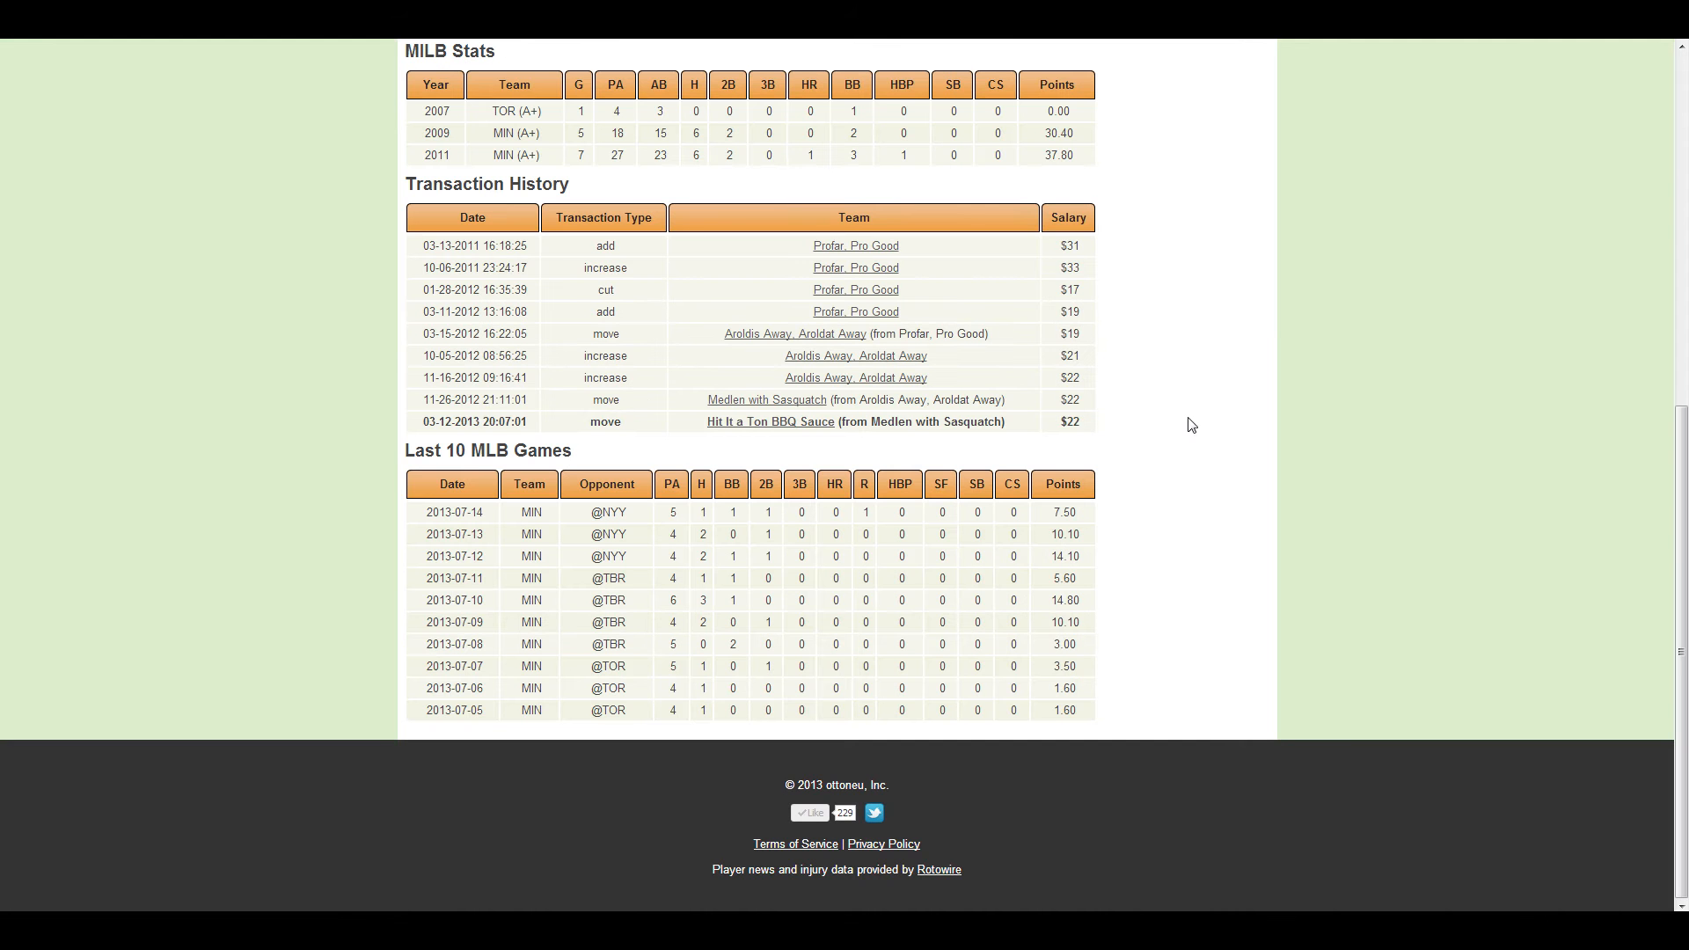
pyautogui.moveTo(918, 679)
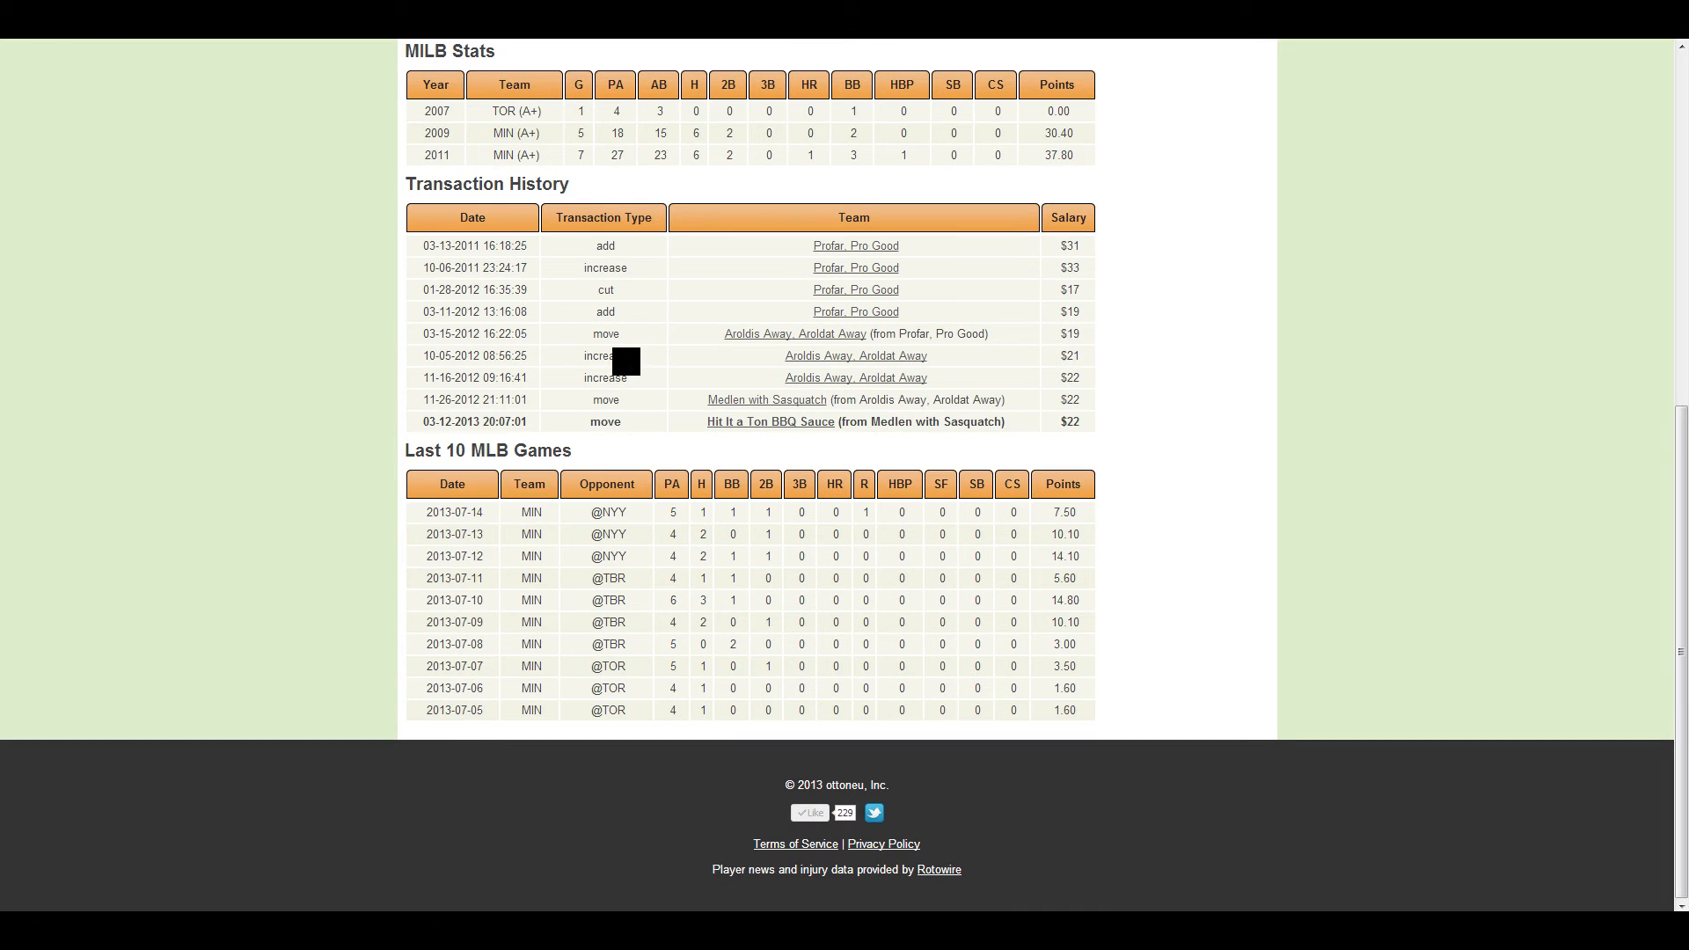
pyautogui.moveTo(1288, 723)
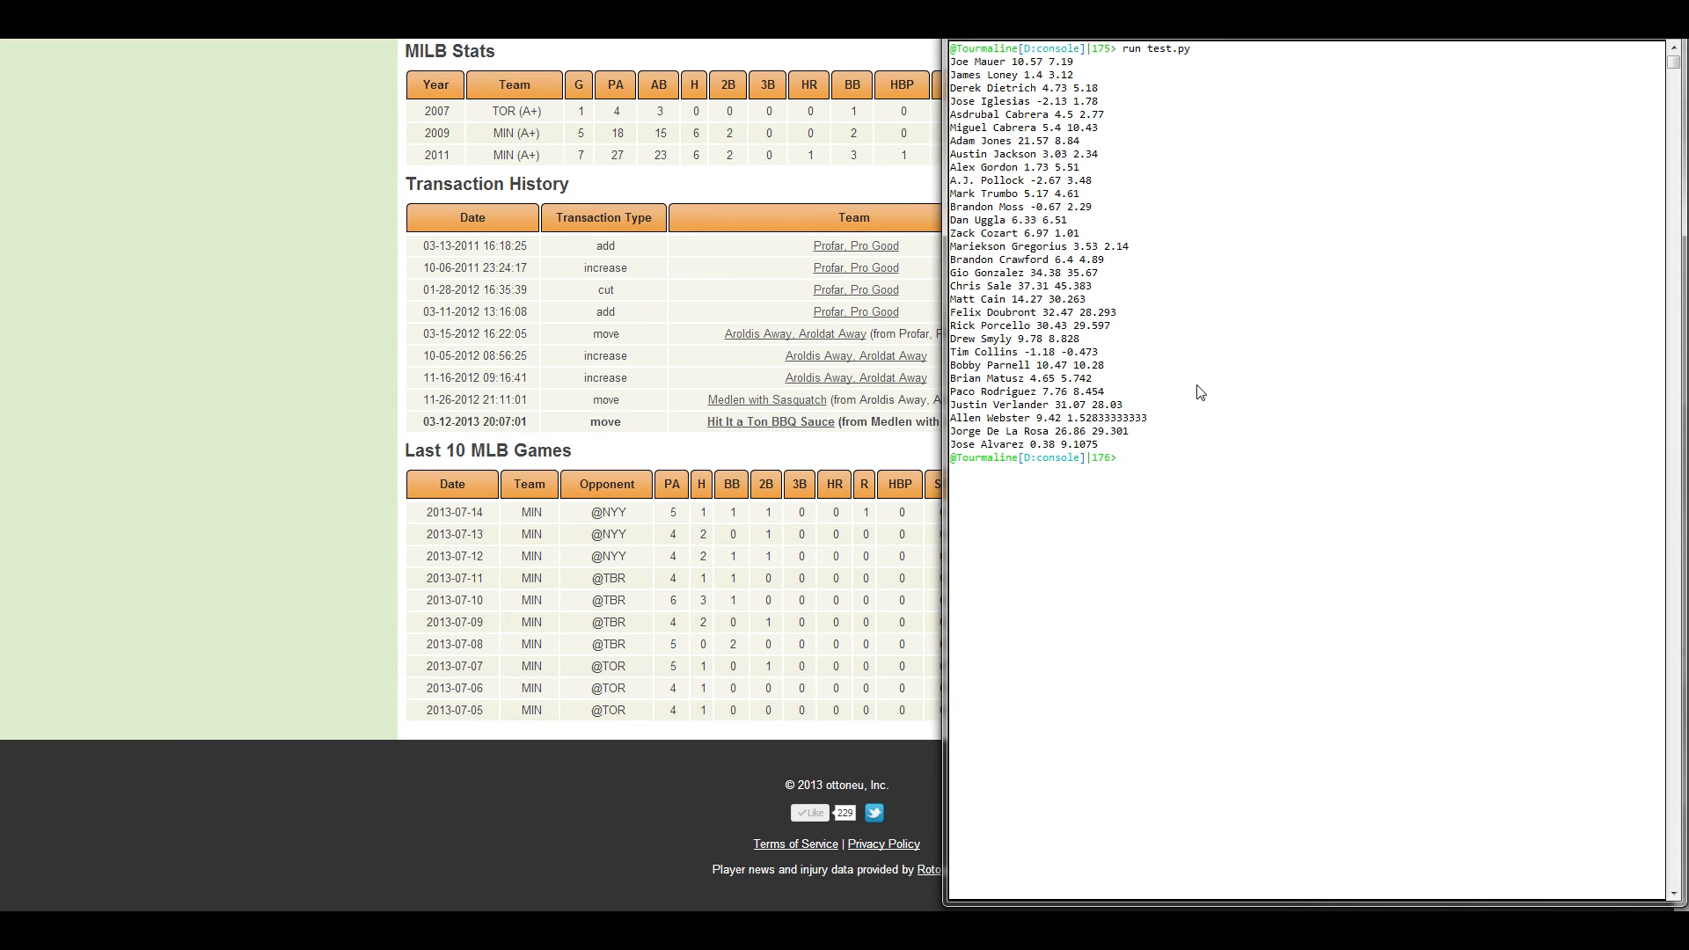
pyautogui.moveTo(1098, 232)
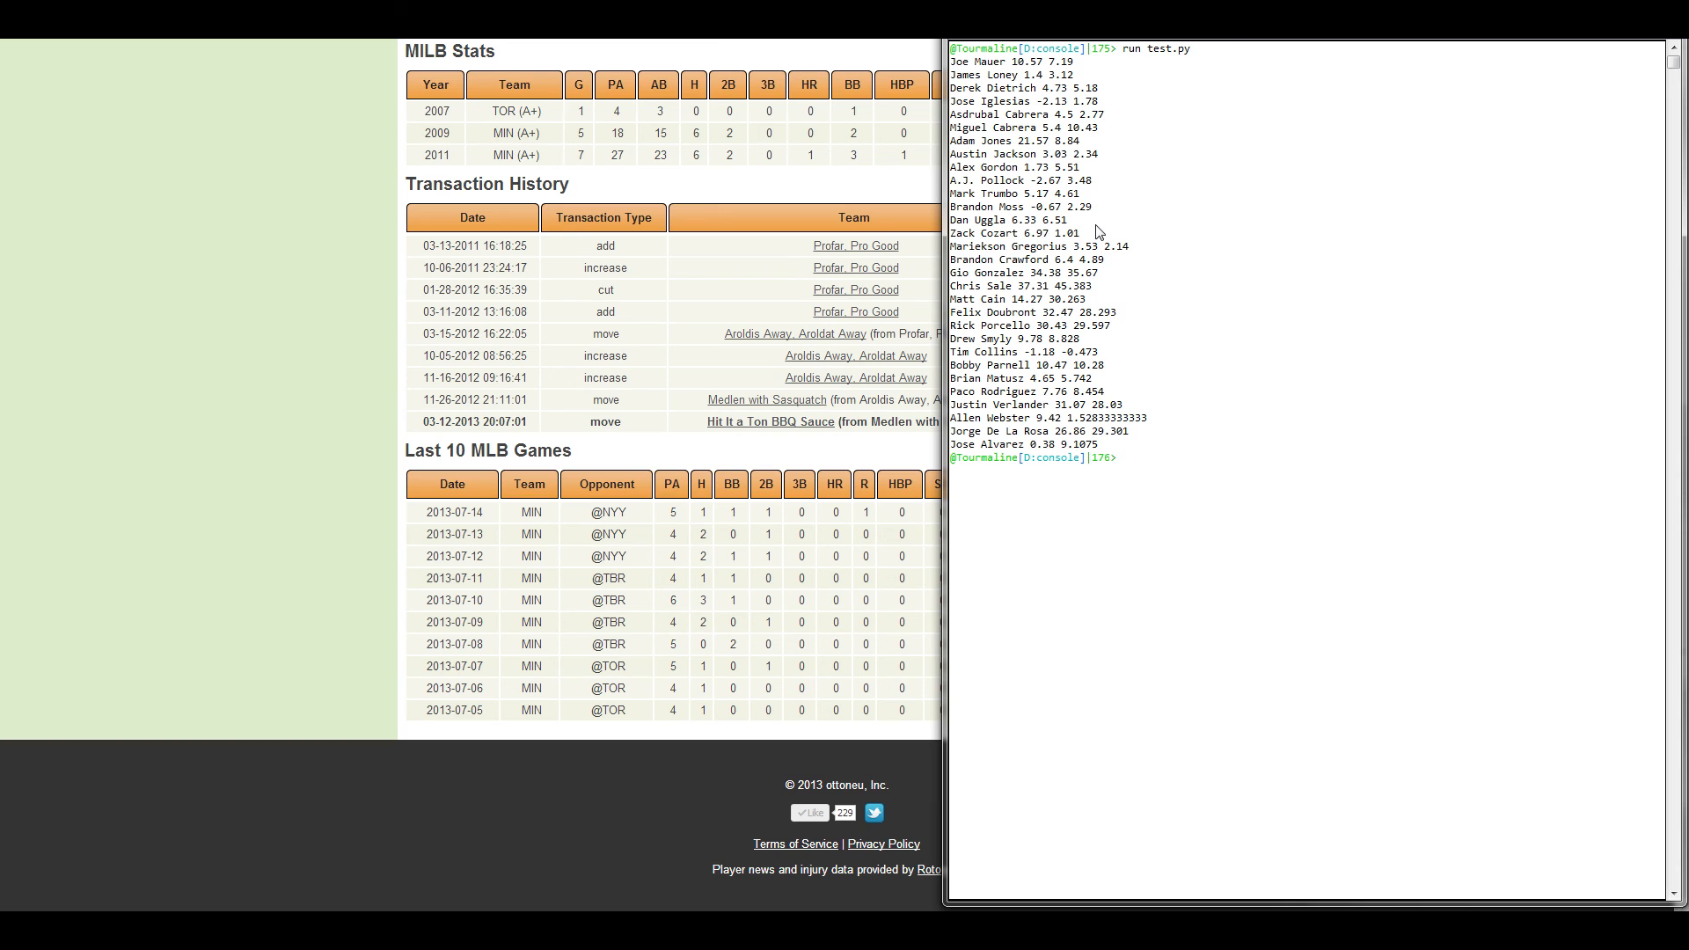
pyautogui.moveTo(1125, 457)
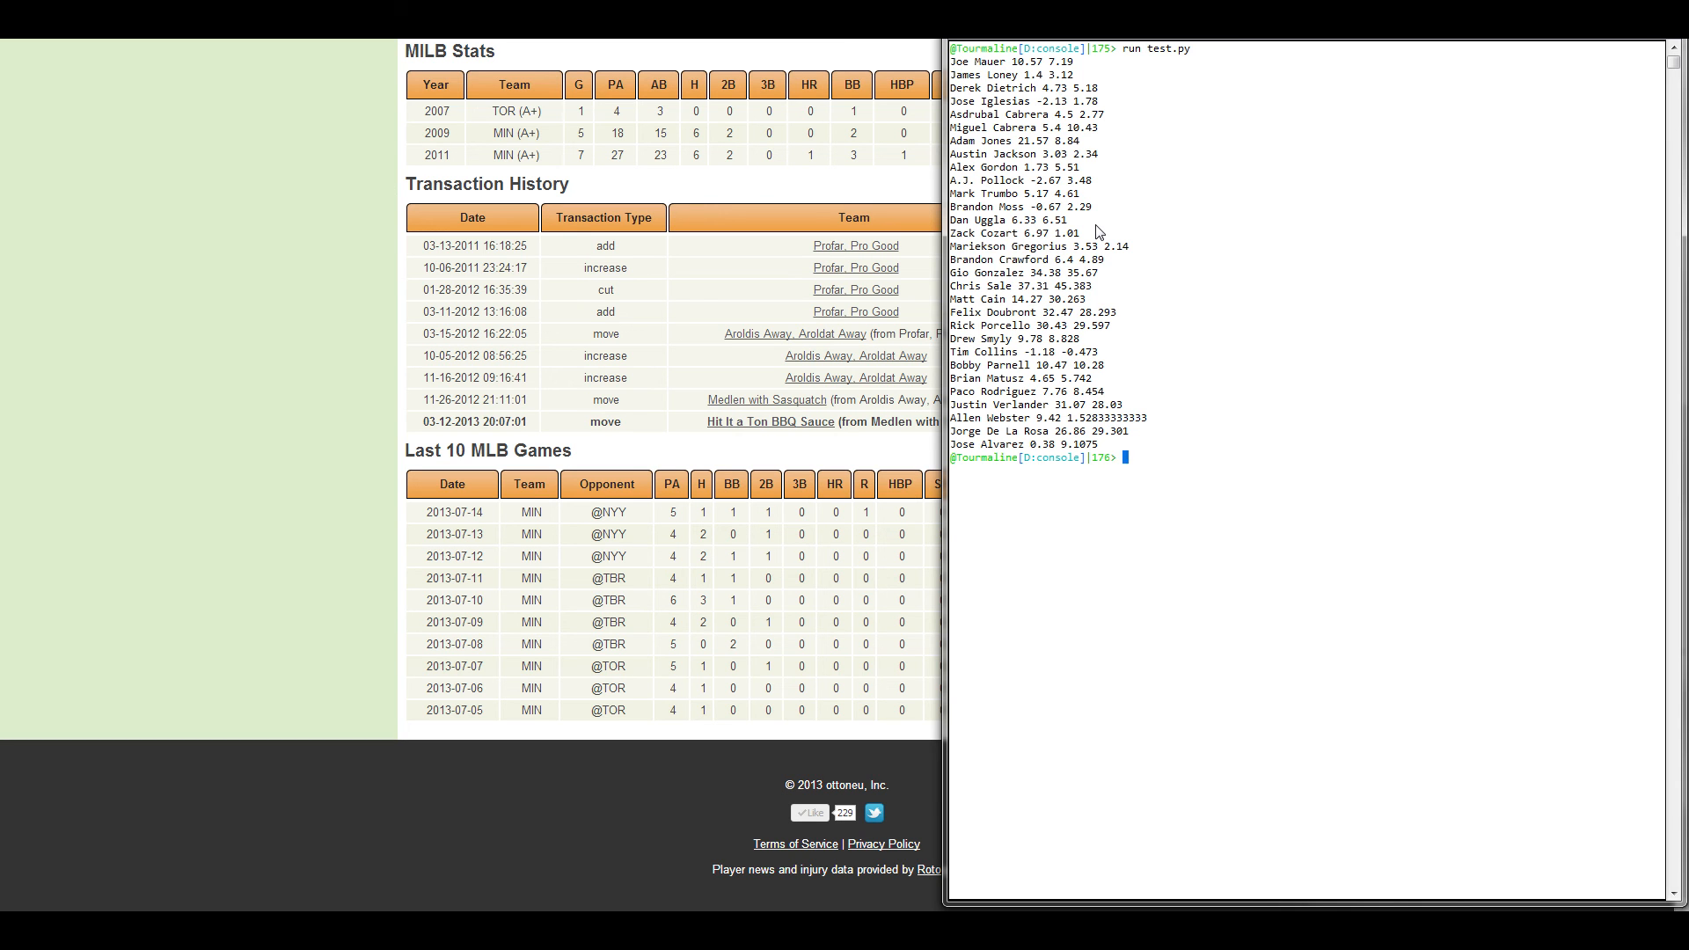